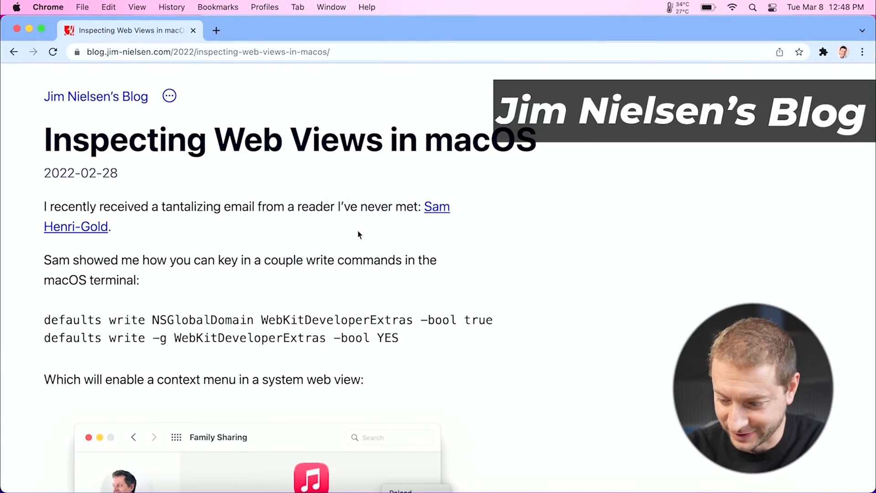
Scroll through Jim Nielsen's blog post on inspecting web views in Chrome
scroll("down", 3)
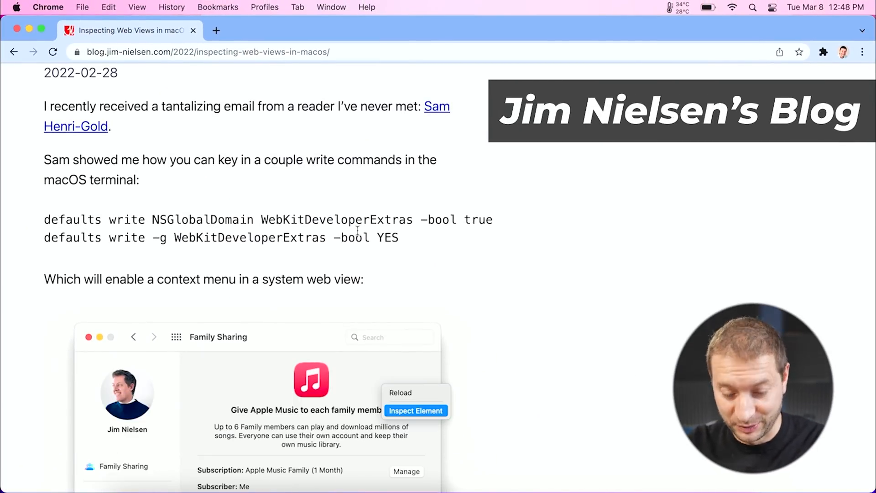
scroll("down", 3)
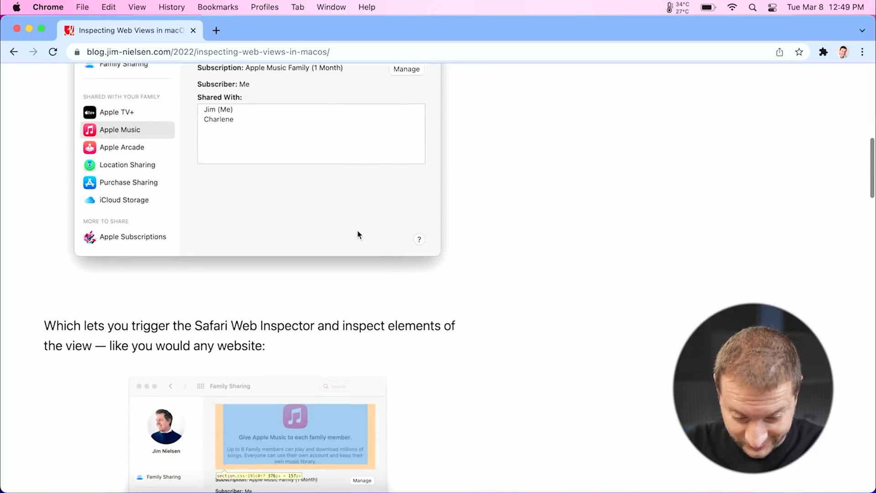
scroll("down", 3)
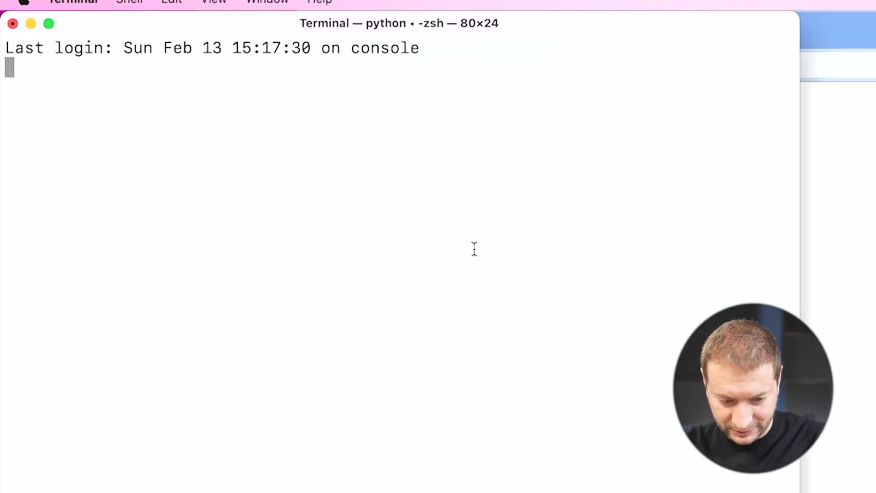
Enter 'defaults write NSGlobalDomain WebKitDeveloperExtras -bool true' in Terminal
type("defaults write NSGlobalDomain WebKitDeveloperExtras -bool true")
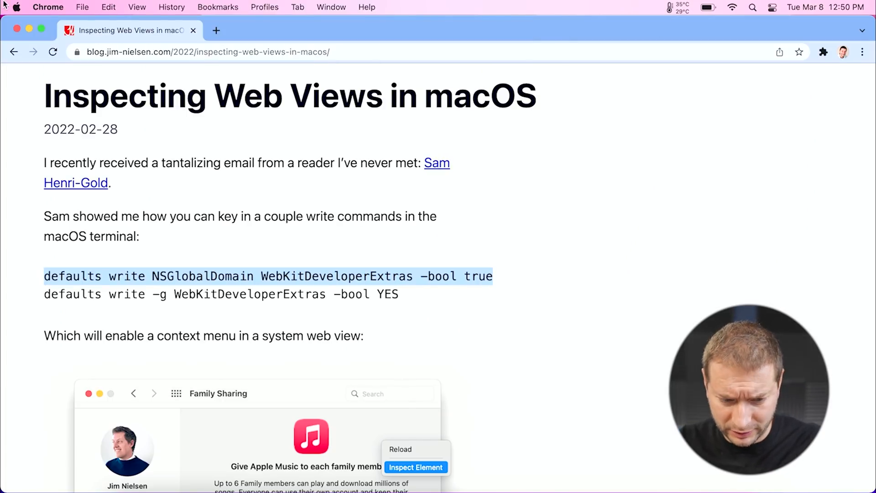
Open System Preferences and search 'music', then 'sha' to find the Sharing pane
scroll("down", 3)
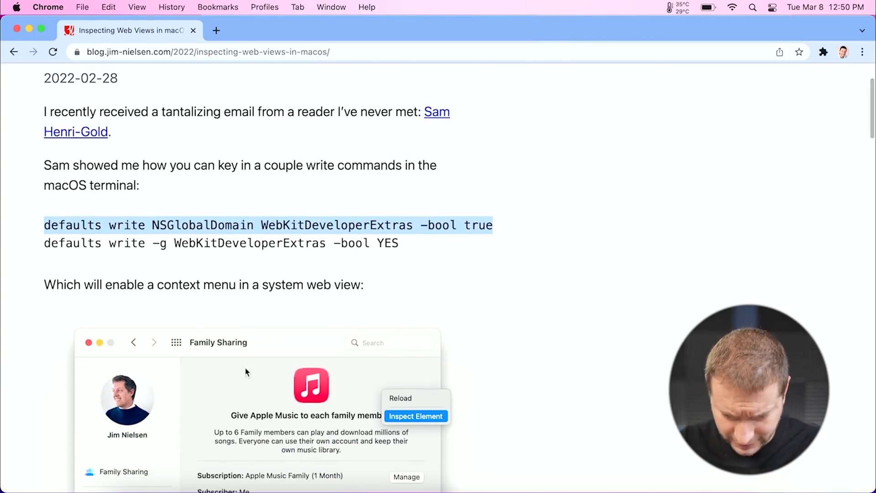
left_click(17, 8)
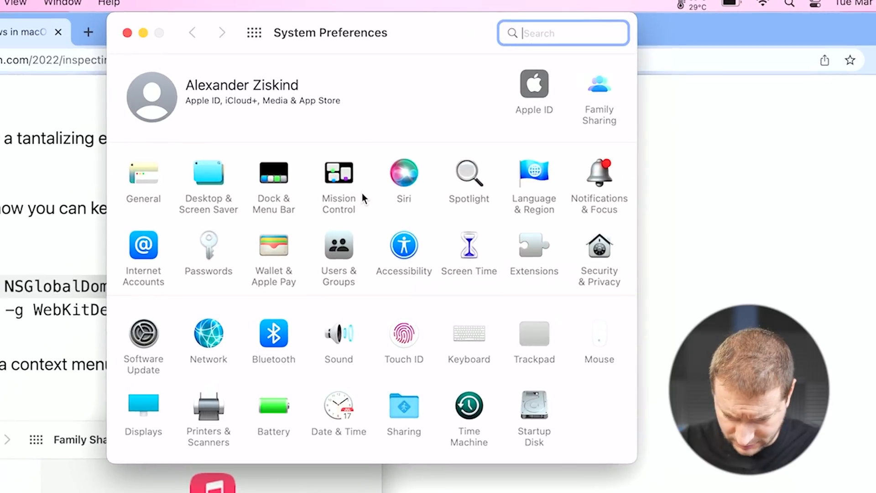
type("music")
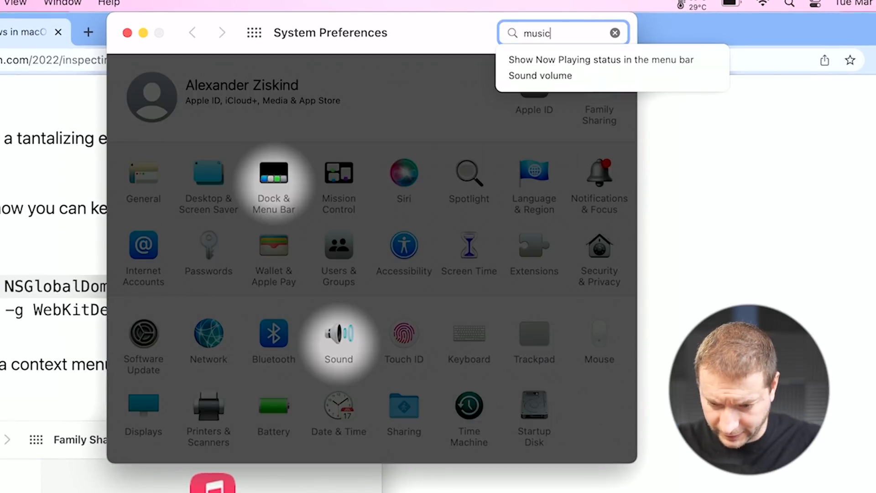
mouse_move(340, 355)
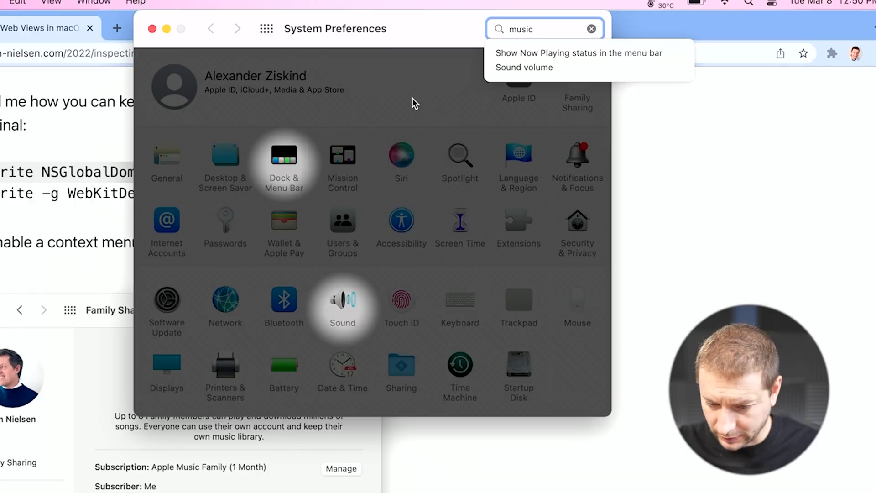
type("shar")
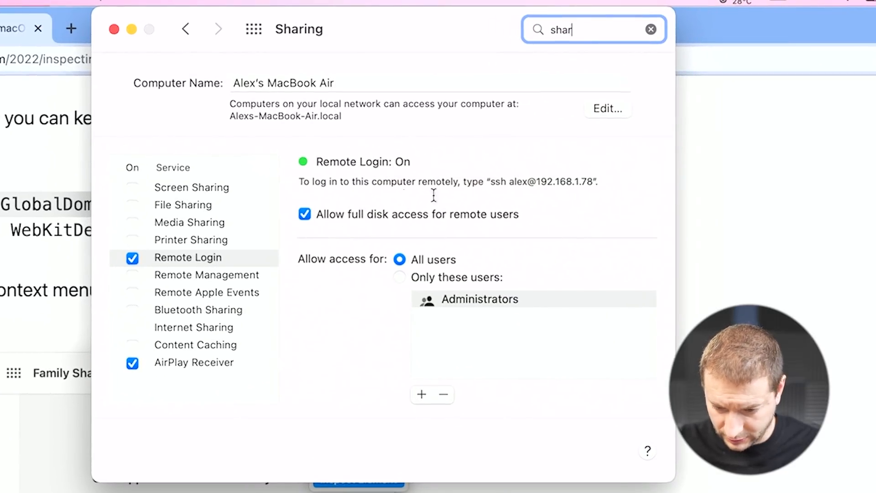
mouse_move(632, 179)
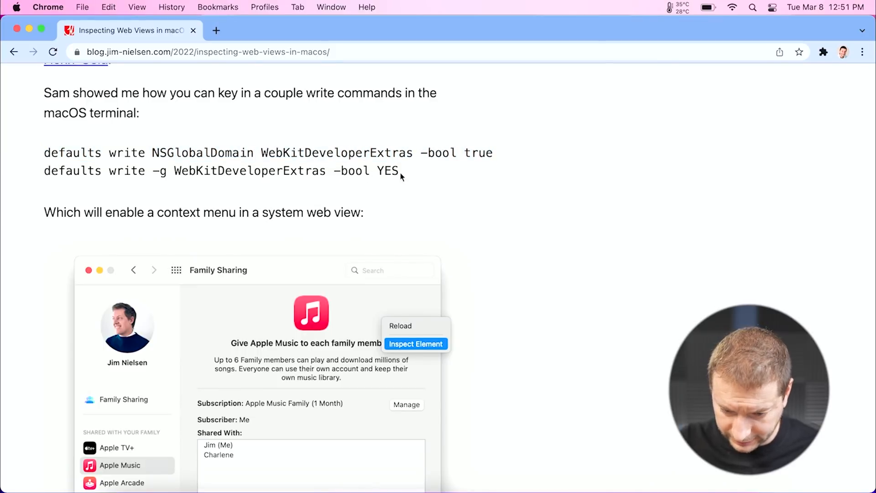
Select the second defaults write command, then search 'family' in System Preferences
triple_click(221, 171)
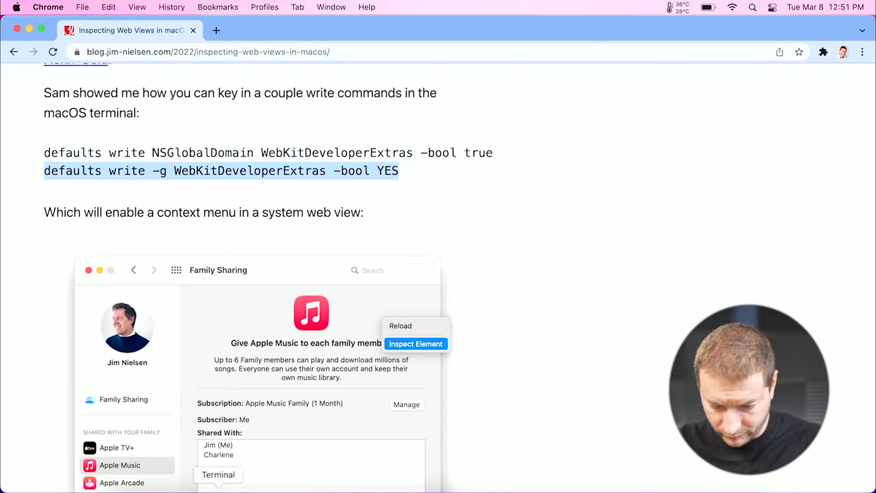
left_click(219, 478)
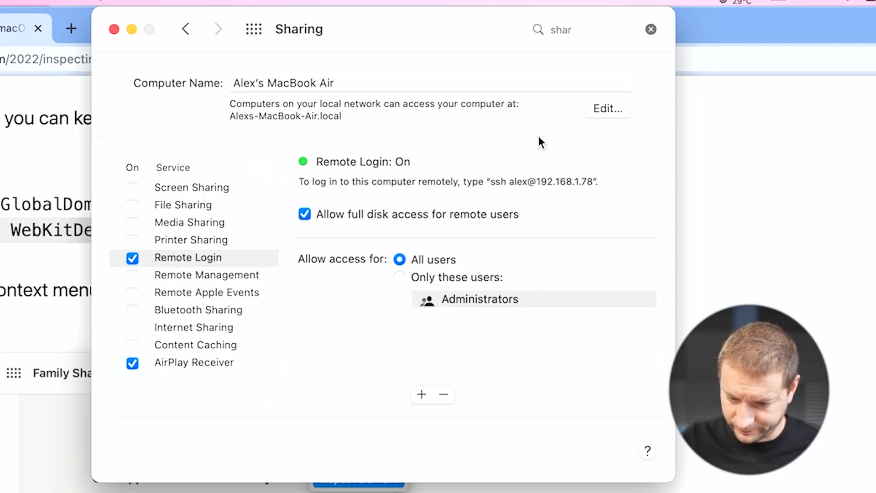
type("family")
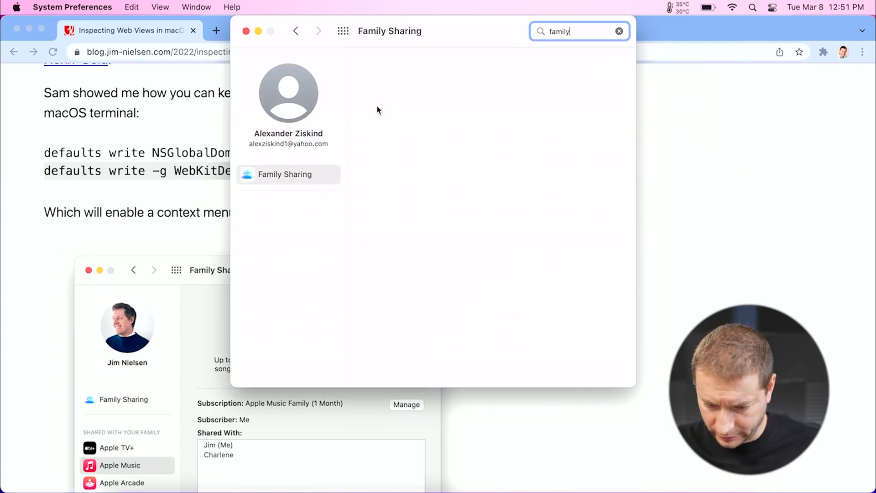
Load the family organizer details in the Family Sharing pane
left_click(284, 174)
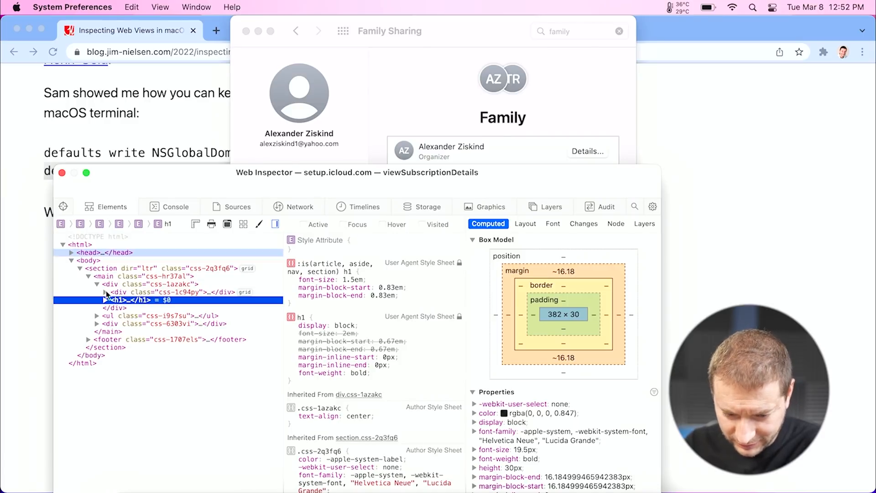
mouse_move(120, 300)
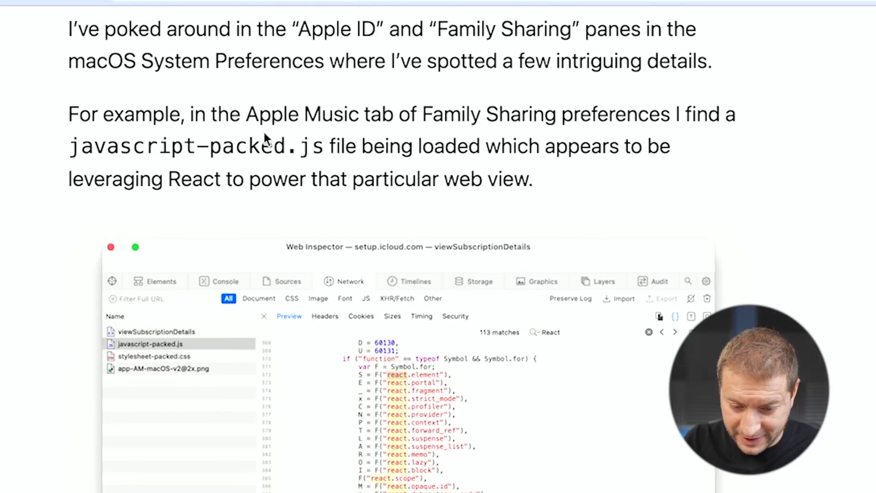
Scroll further through the post's React code screenshot
scroll("down", 3)
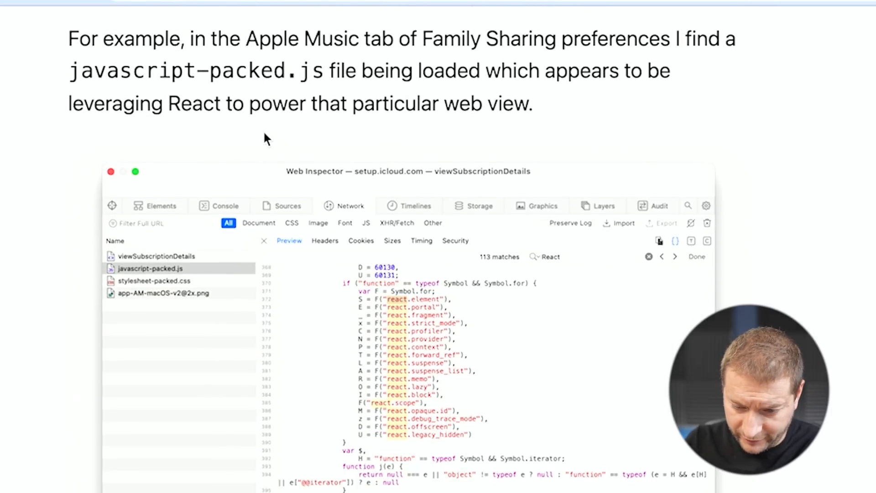
mouse_move(378, 138)
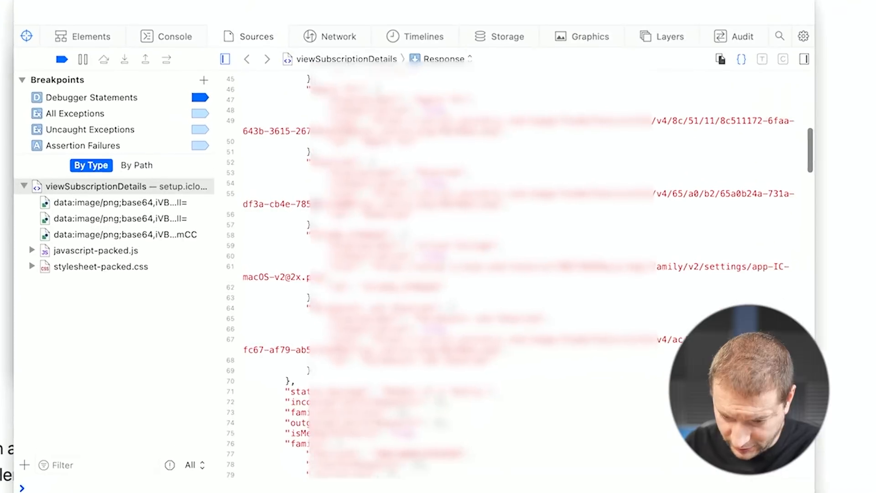
Open javascript-packed.js in Sources and expand its tree down to node_modules
scroll("down", 3)
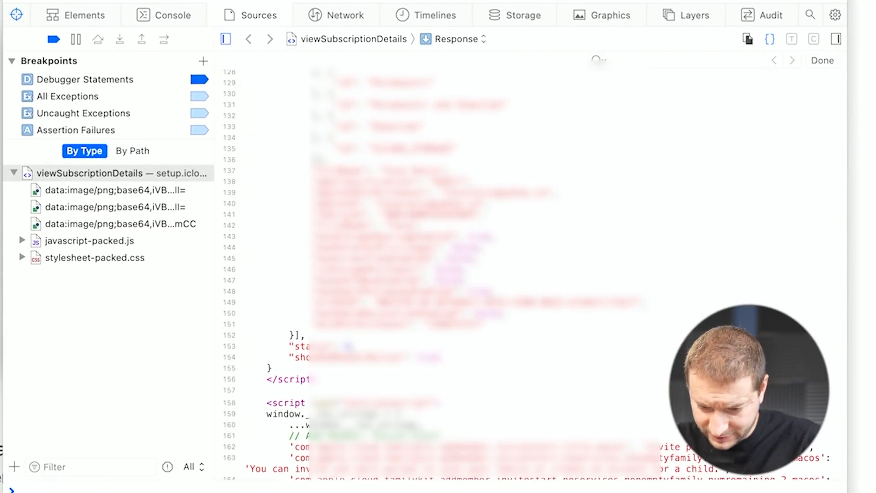
left_click(88, 241)
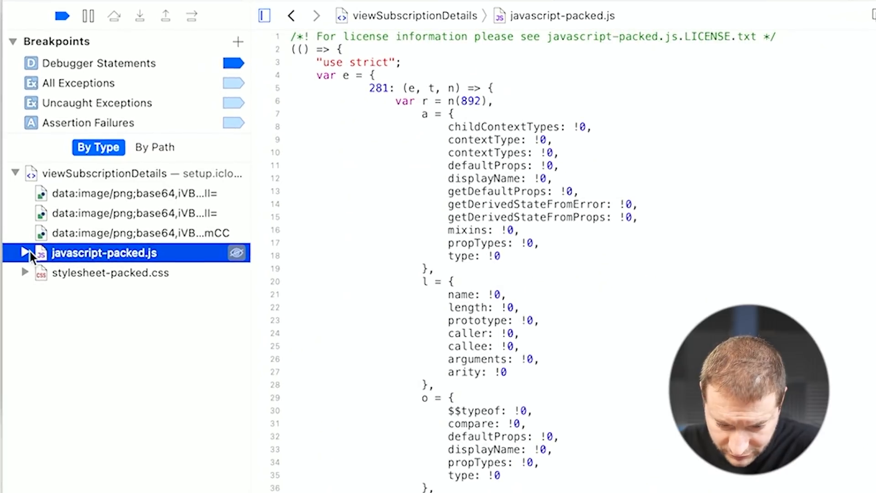
left_click(24, 252)
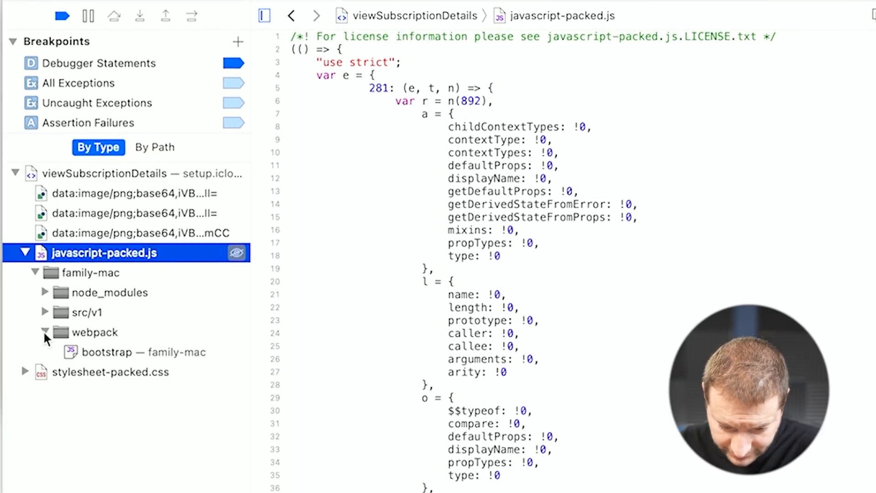
left_click(45, 292)
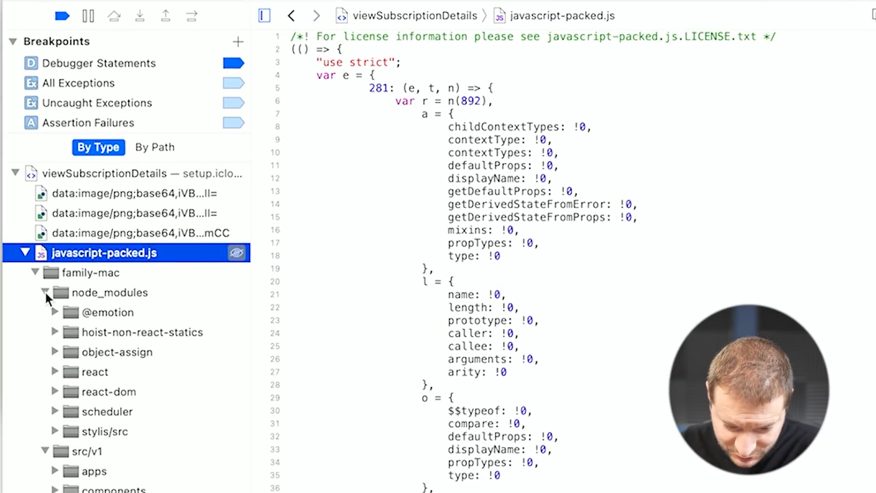
mouse_move(81, 355)
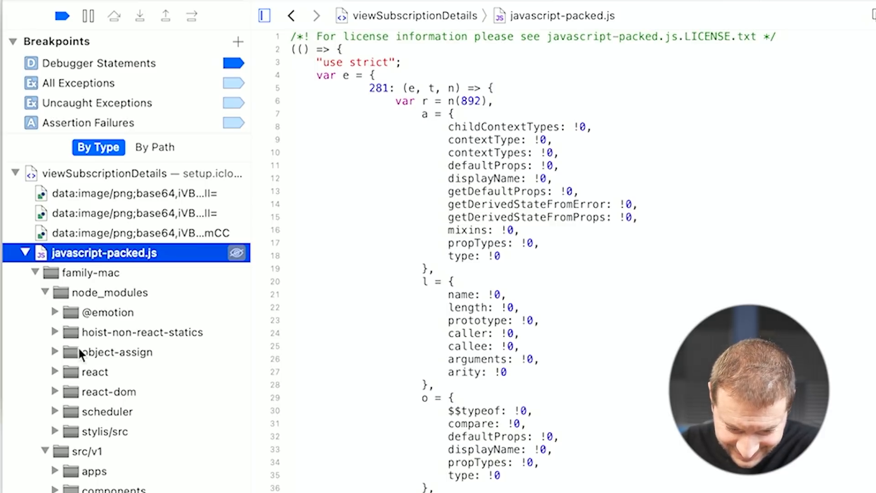